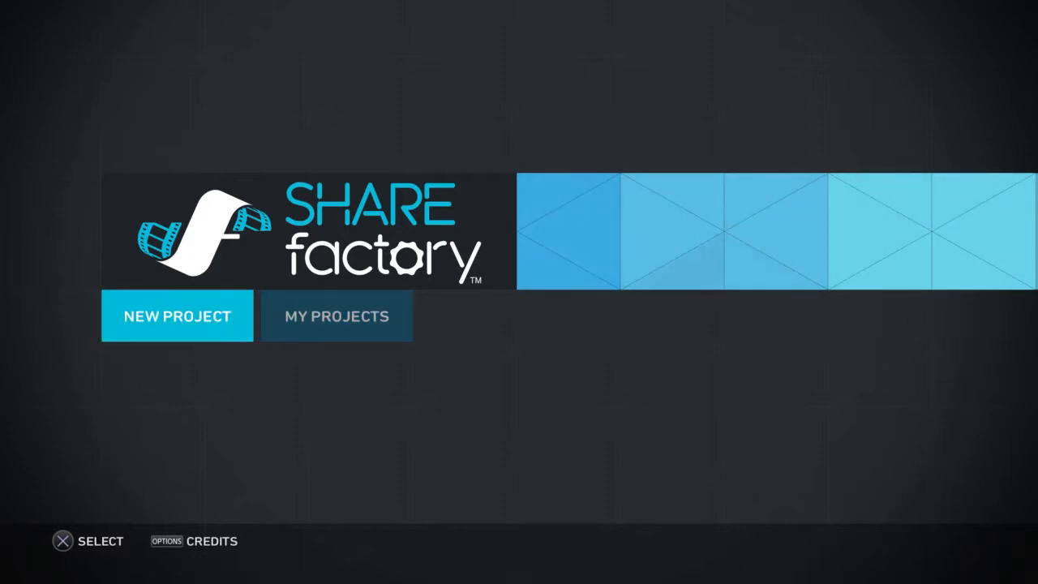
Start a new project from the PS4 intro, title, outro and a Call of Duty Ghosts clip, dismissing the time-limit warning.
{"action": "left_click", "coordinate": [176, 314]}
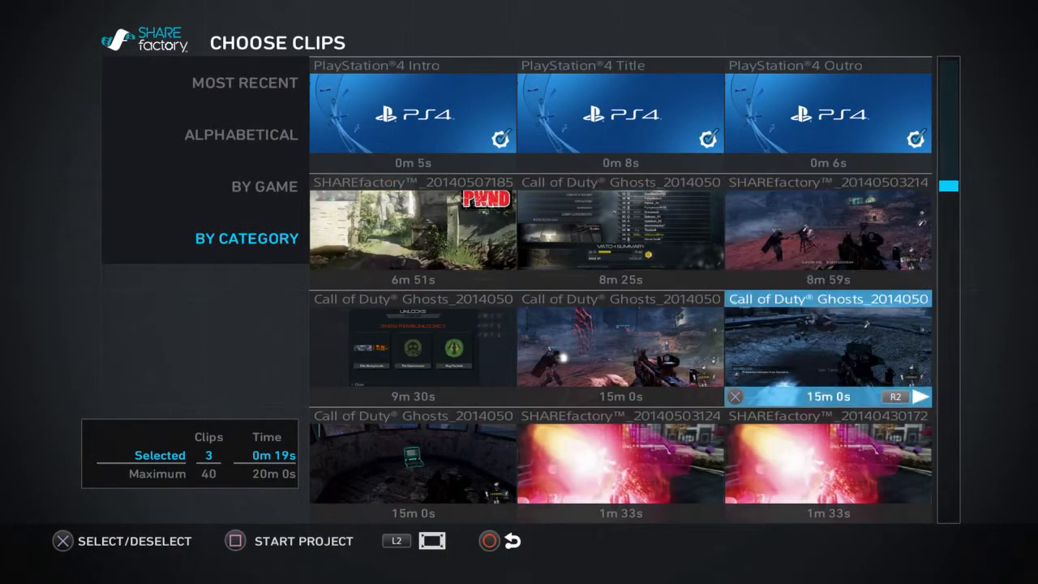
{"action": "scroll", "scroll_direction": "down", "scroll_amount": 3}
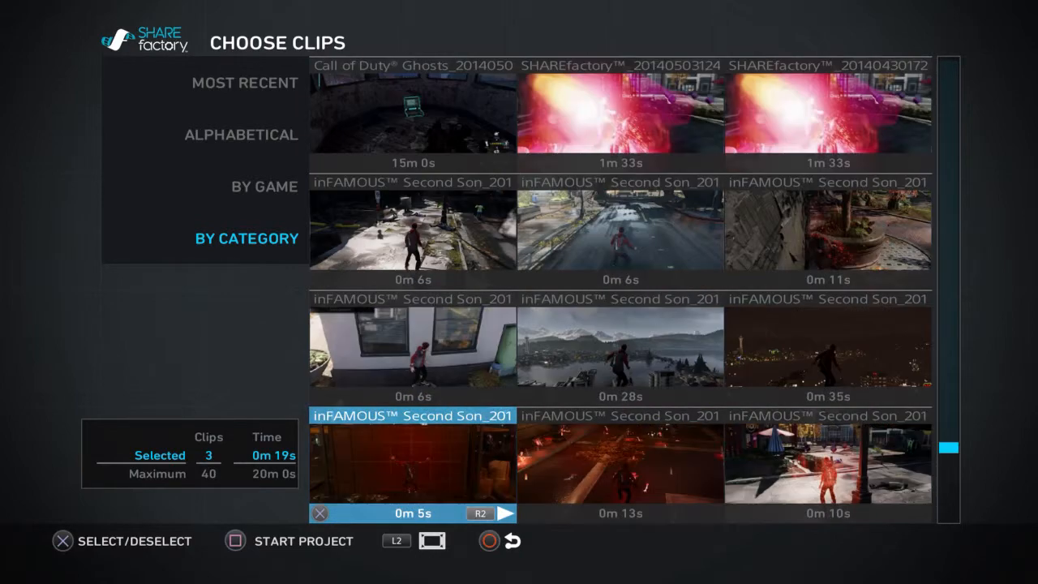
{"action": "scroll", "scroll_direction": "up", "scroll_amount": 3}
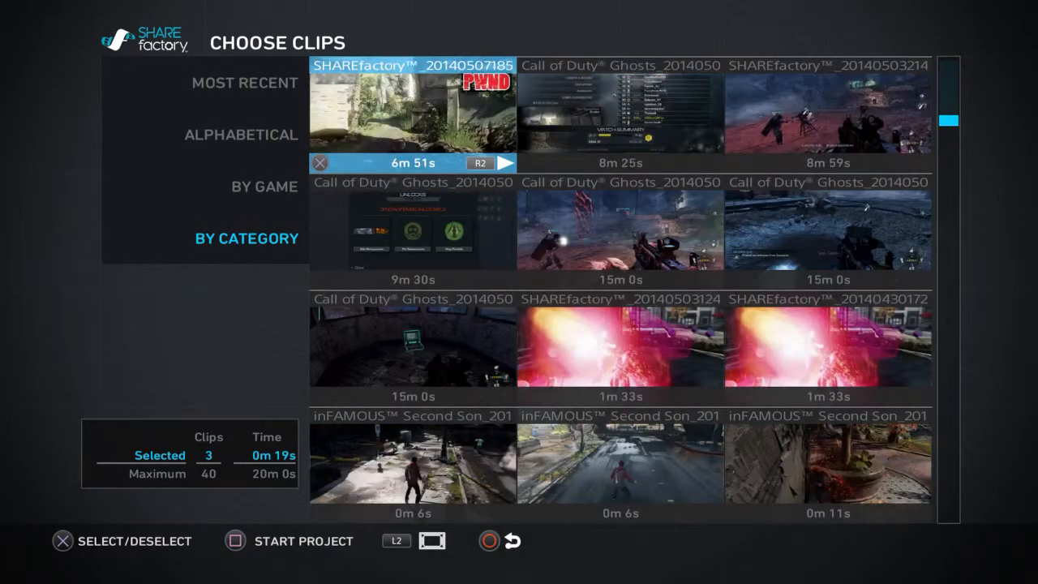
{"action": "left_click", "coordinate": [620, 236]}
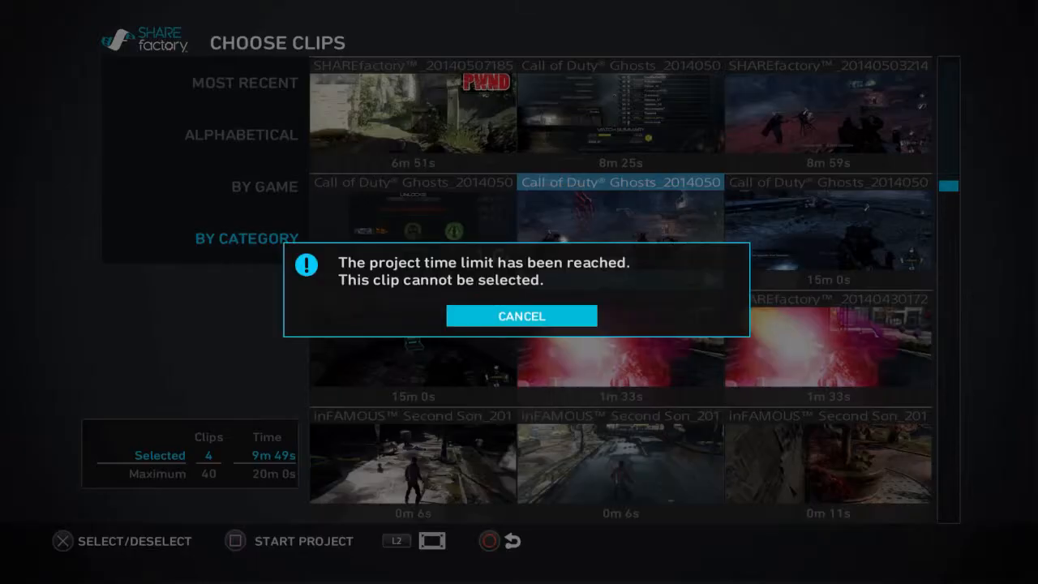
{"action": "left_click", "coordinate": [522, 314]}
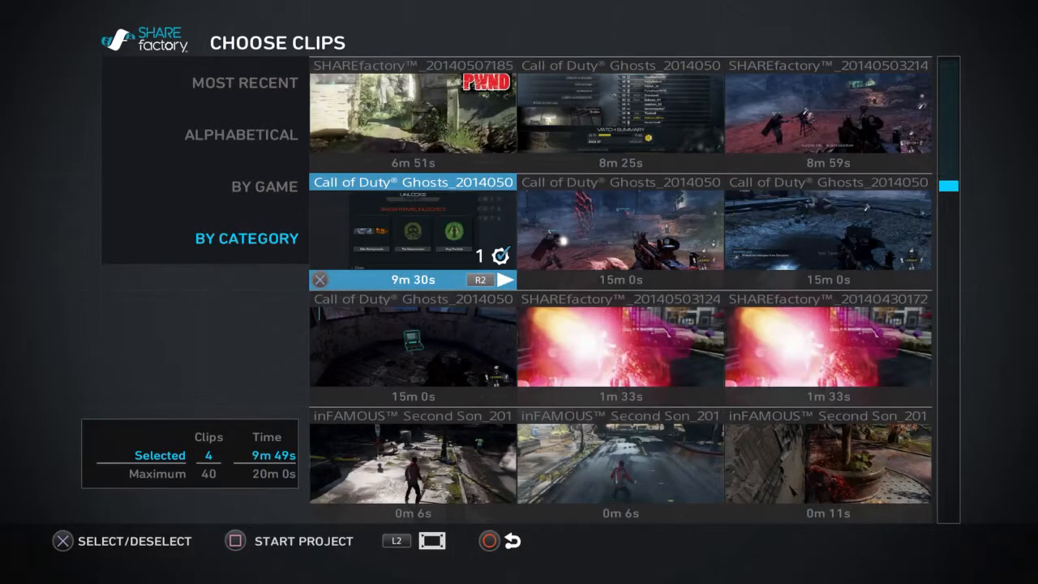
{"action": "scroll", "scroll_direction": "up", "scroll_amount": 3}
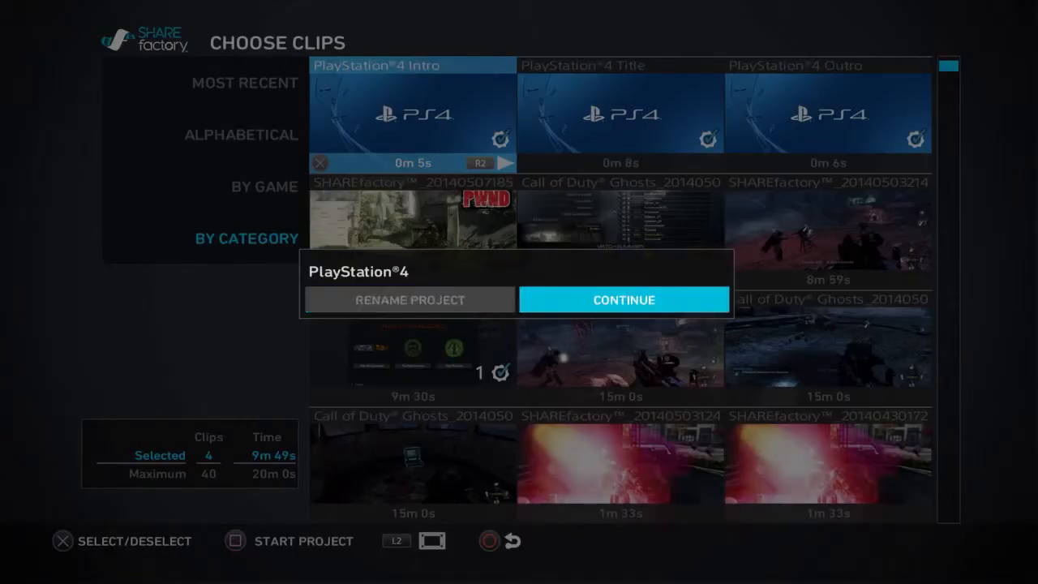
Keep the project name 'PlayStation 4', open the editor and step through the gameplay clip and outro.
{"action": "left_click", "coordinate": [622, 298]}
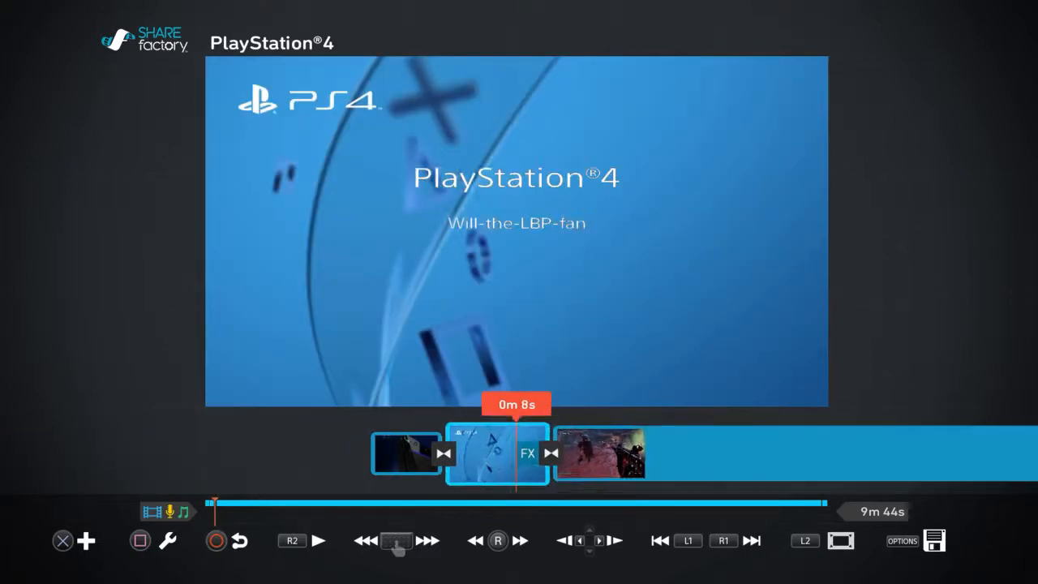
{"action": "left_click", "coordinate": [317, 541]}
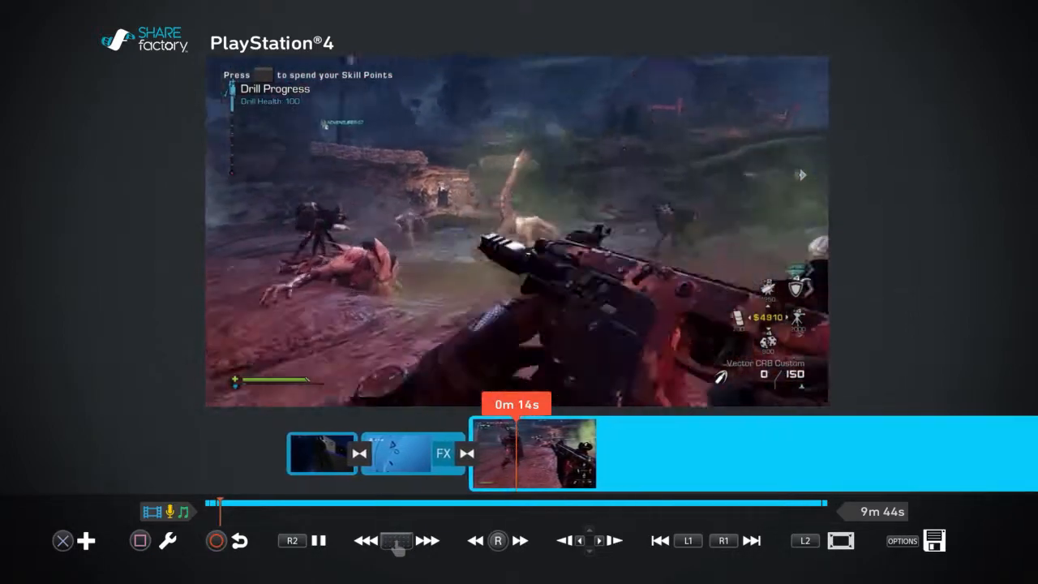
{"action": "left_click", "coordinate": [317, 539]}
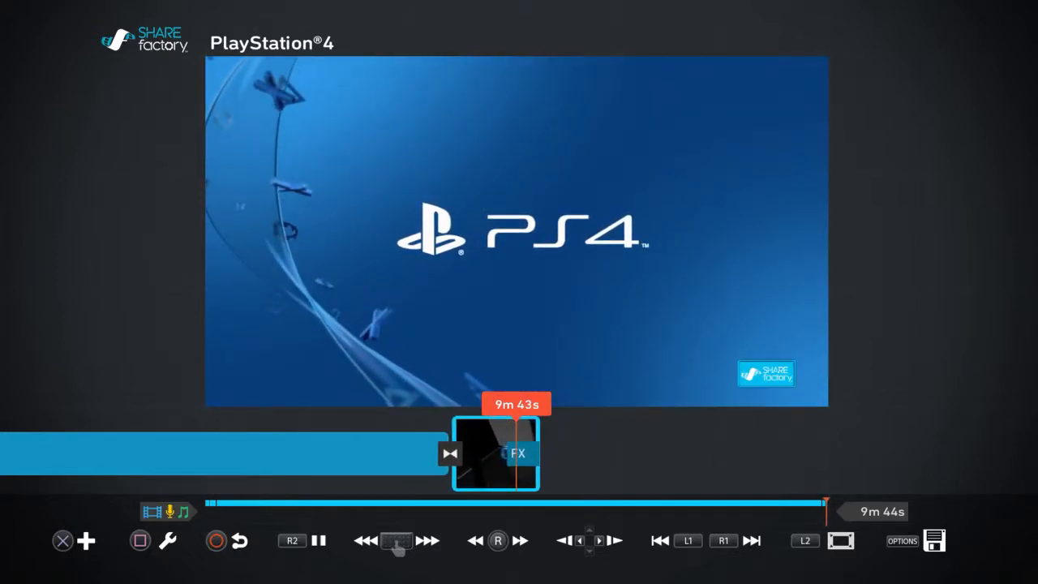
Trim the gameplay clip inward so the project shrinks from 9m44s to 3m10s.
{"action": "left_click", "coordinate": [318, 542]}
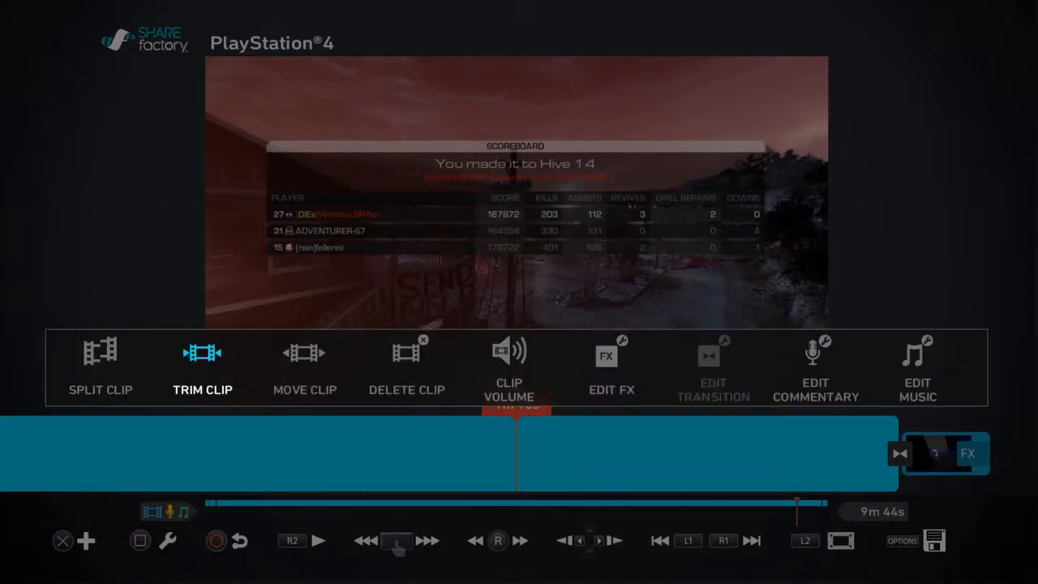
{"action": "left_click", "coordinate": [203, 365]}
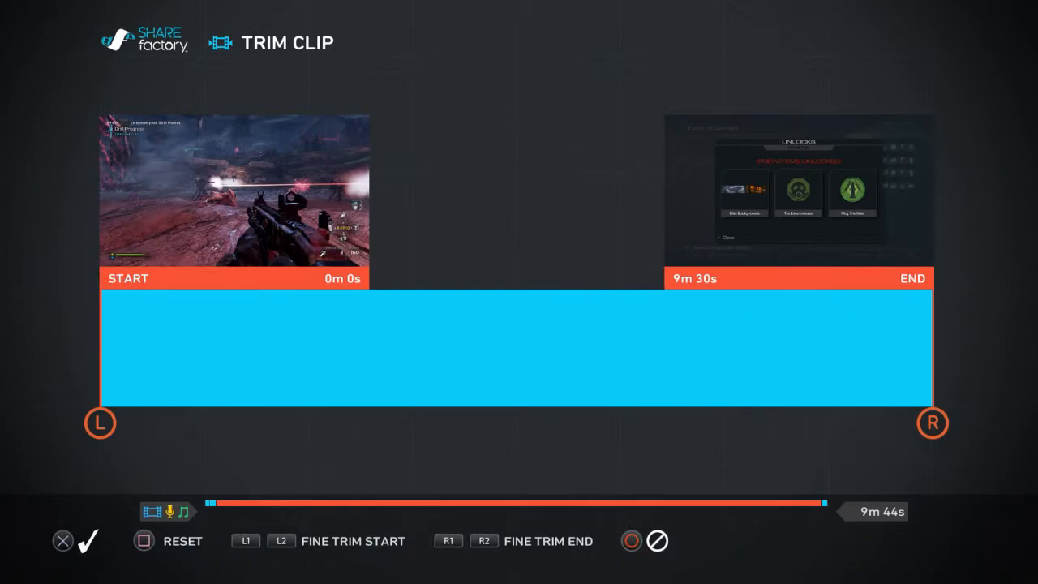
{"action": "left_click_drag", "start_coordinate": [101, 422], "coordinate": [191, 422]}
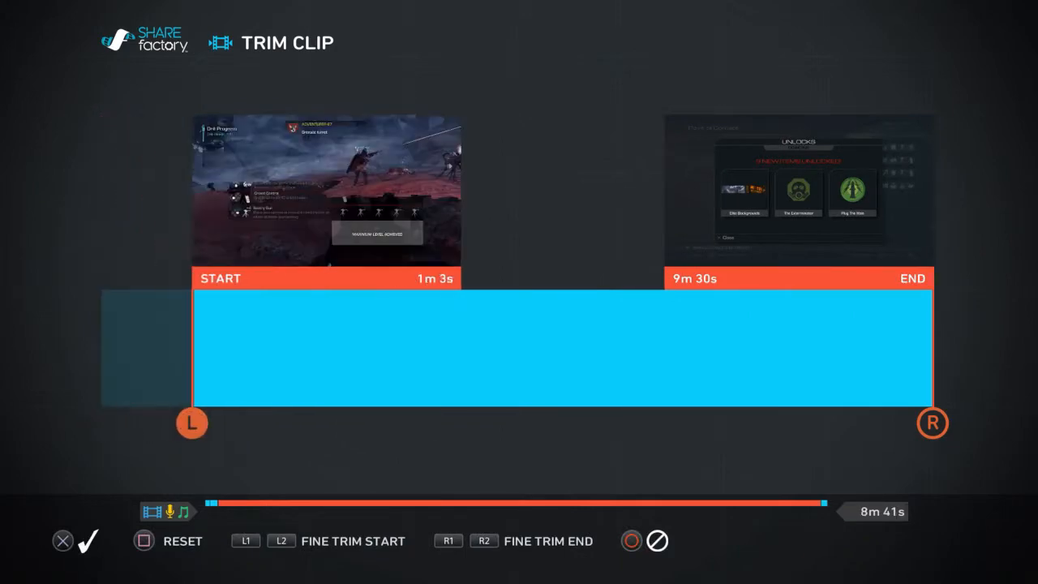
{"action": "left_click_drag", "start_coordinate": [191, 422], "coordinate": [273, 421]}
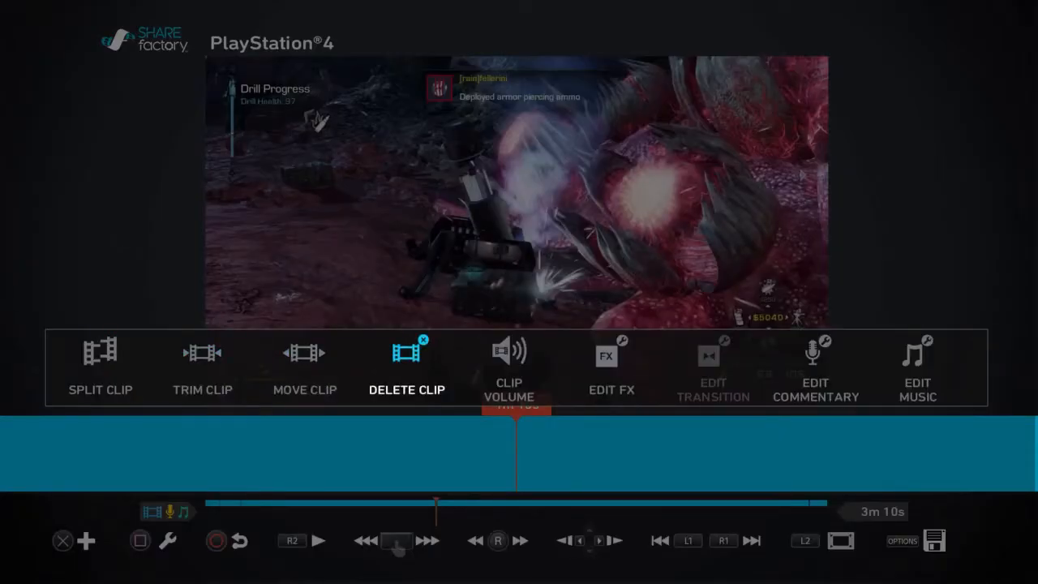
Adjust the gameplay clip's volume slider, settling it at about 41%.
{"action": "left_click", "coordinate": [509, 360]}
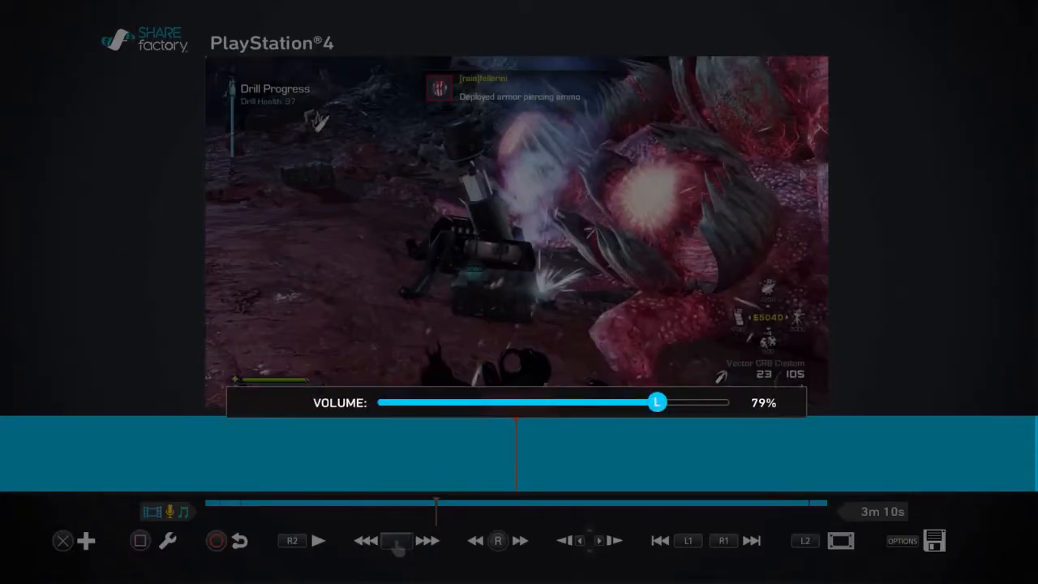
{"action": "left_click_drag", "start_coordinate": [657, 402], "coordinate": [380, 402]}
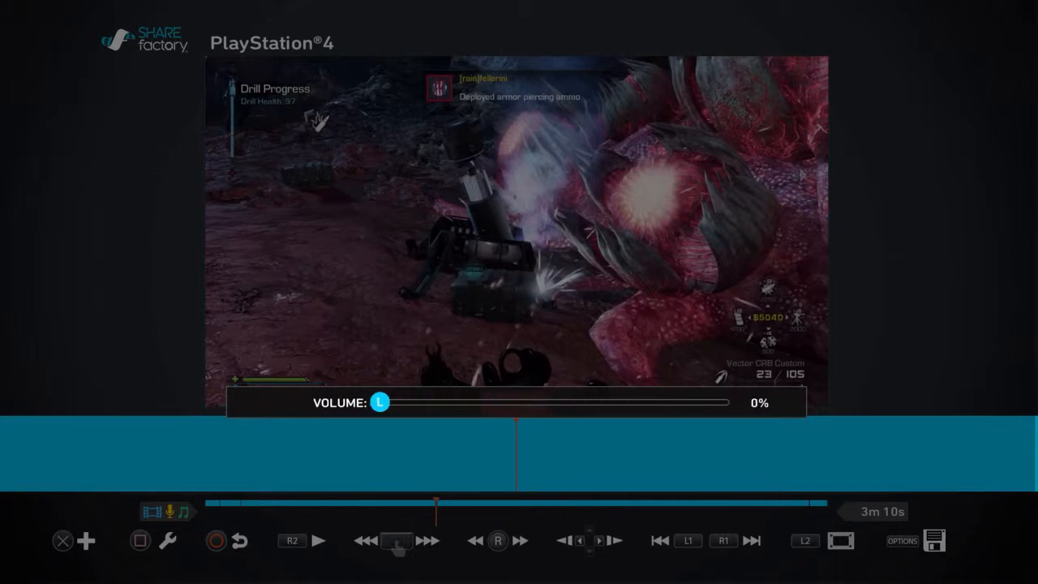
{"action": "left_click_drag", "start_coordinate": [381, 402], "coordinate": [730, 402]}
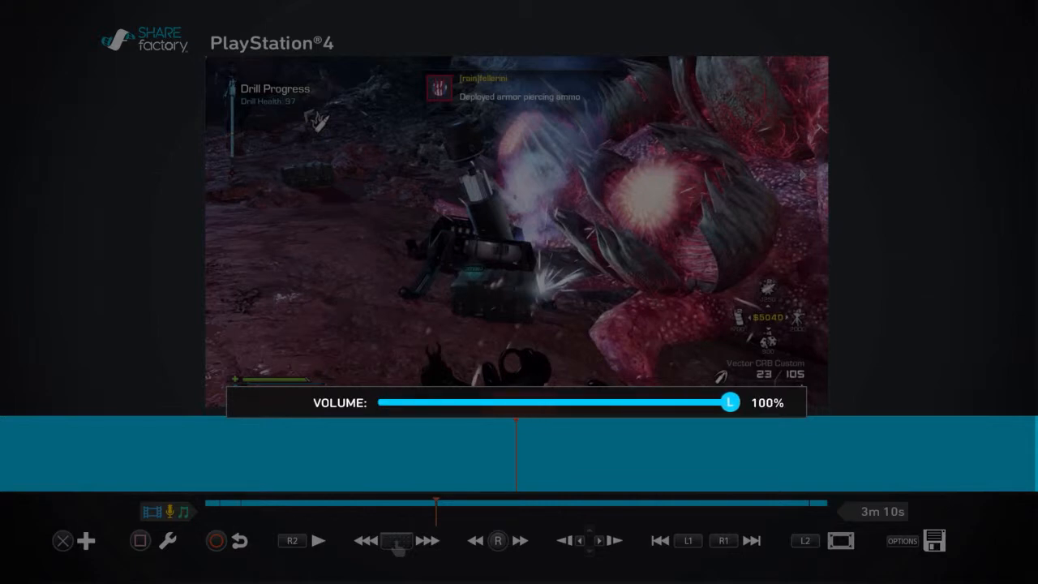
{"action": "left_click_drag", "start_coordinate": [730, 402], "coordinate": [522, 402]}
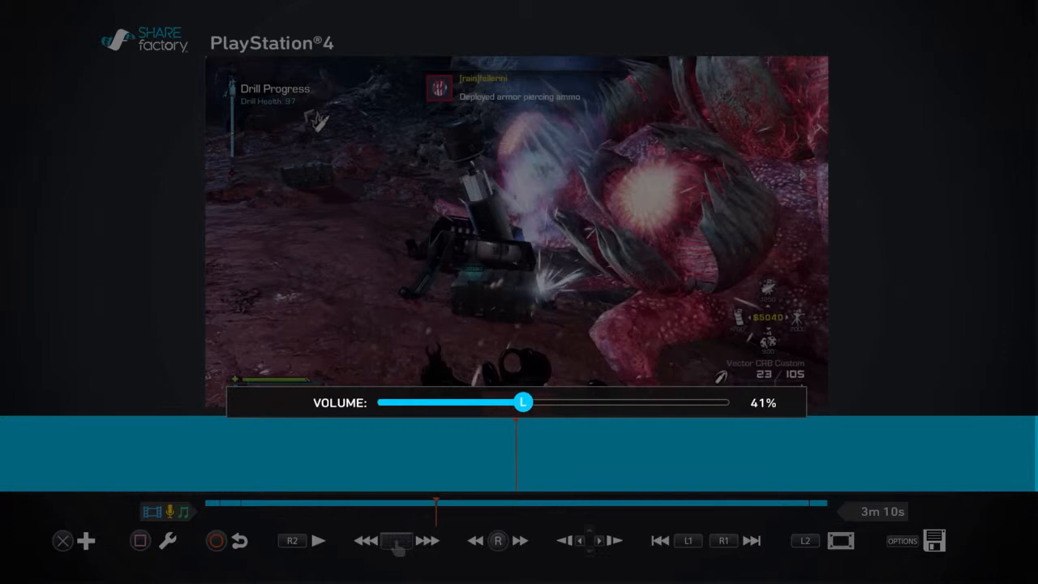
{"action": "left_click_drag", "start_coordinate": [522, 402], "coordinate": [729, 402]}
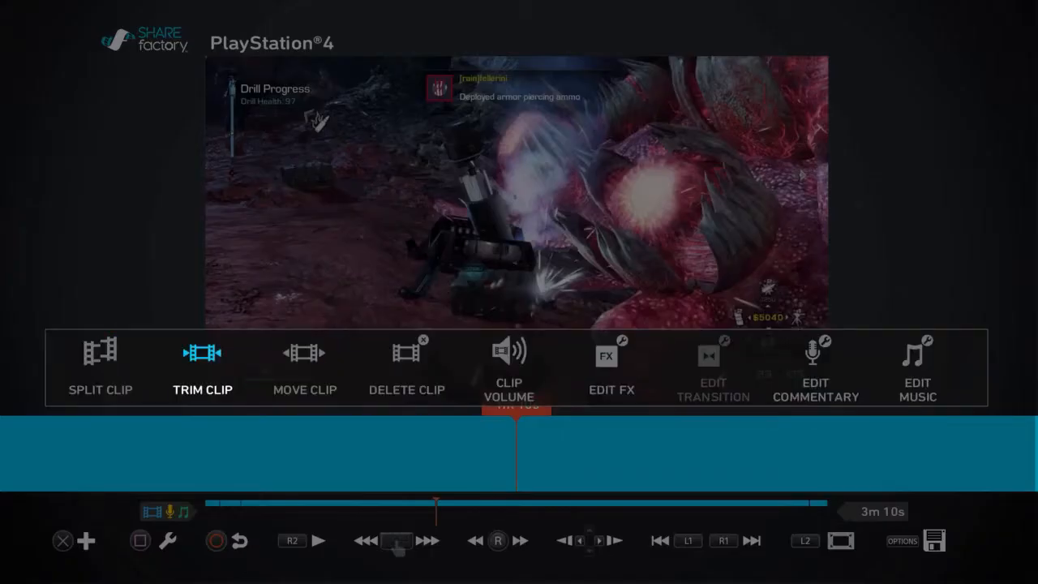
Bring up the choices for adding an item to the timeline.
{"action": "left_click", "coordinate": [407, 366]}
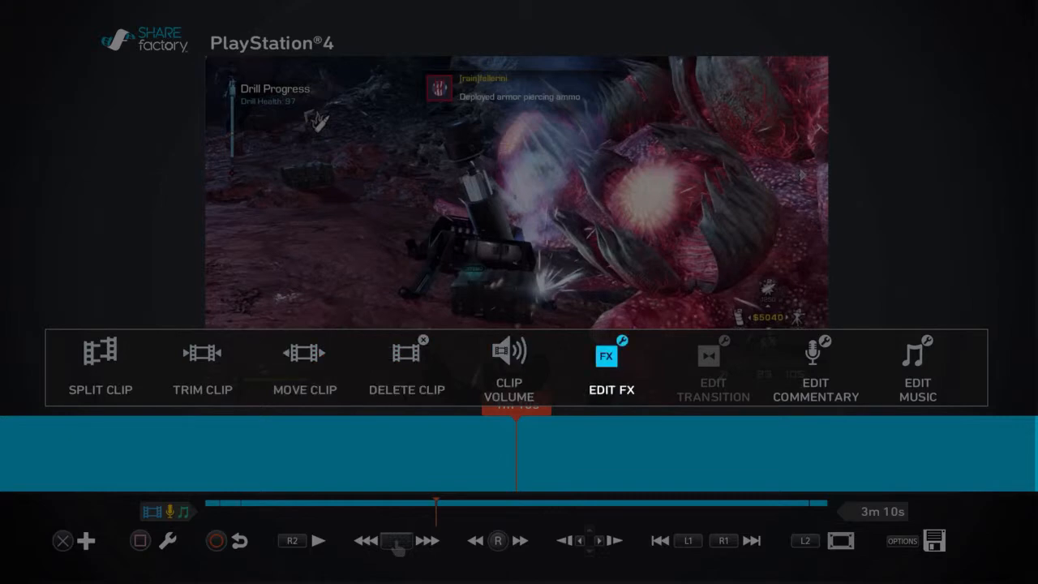
{"action": "left_click", "coordinate": [611, 357]}
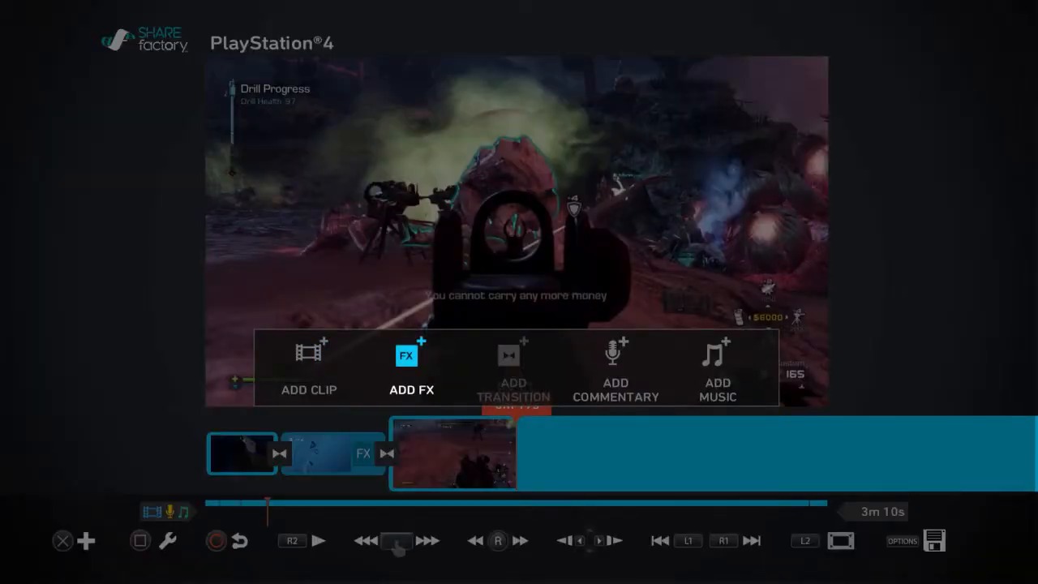
Browse the FX catalogue's Stickers, Theme Stickers and Layouts and add a text effect ahead of the gameplay clip.
{"action": "left_click", "coordinate": [412, 370]}
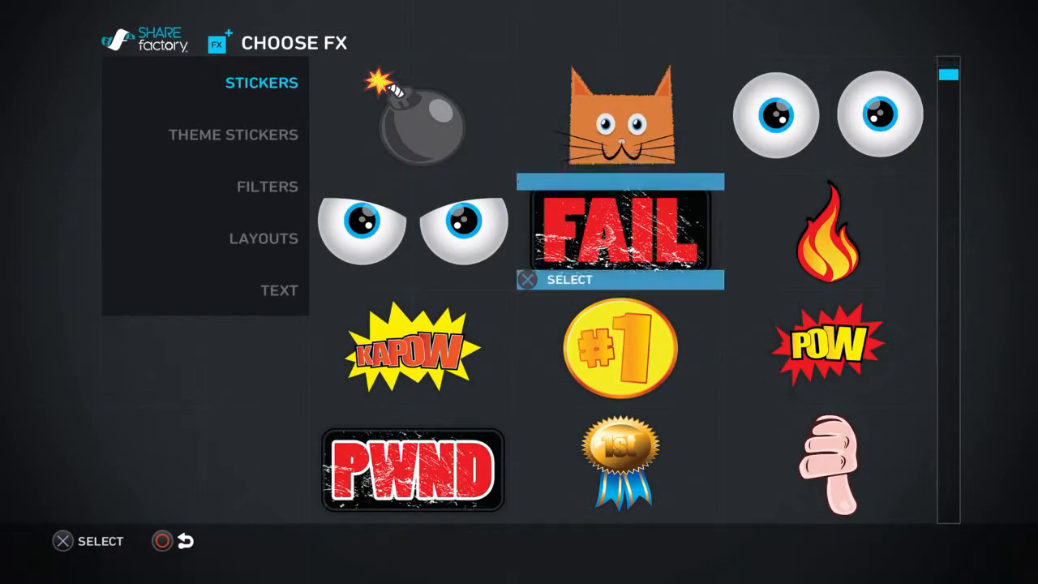
{"action": "scroll", "scroll_direction": "down", "scroll_amount": 3}
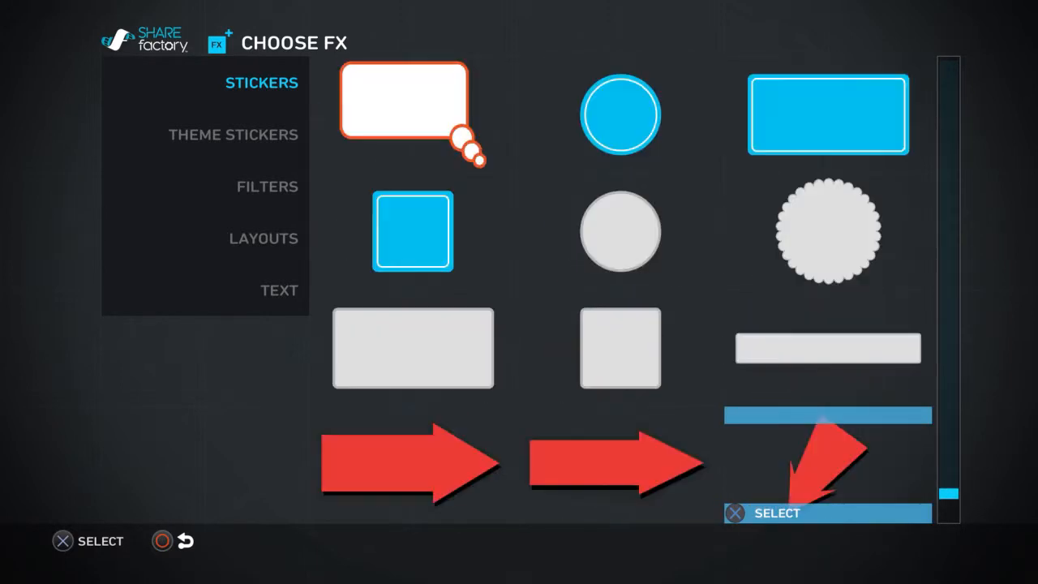
{"action": "mouse_move", "coordinate": [619, 113]}
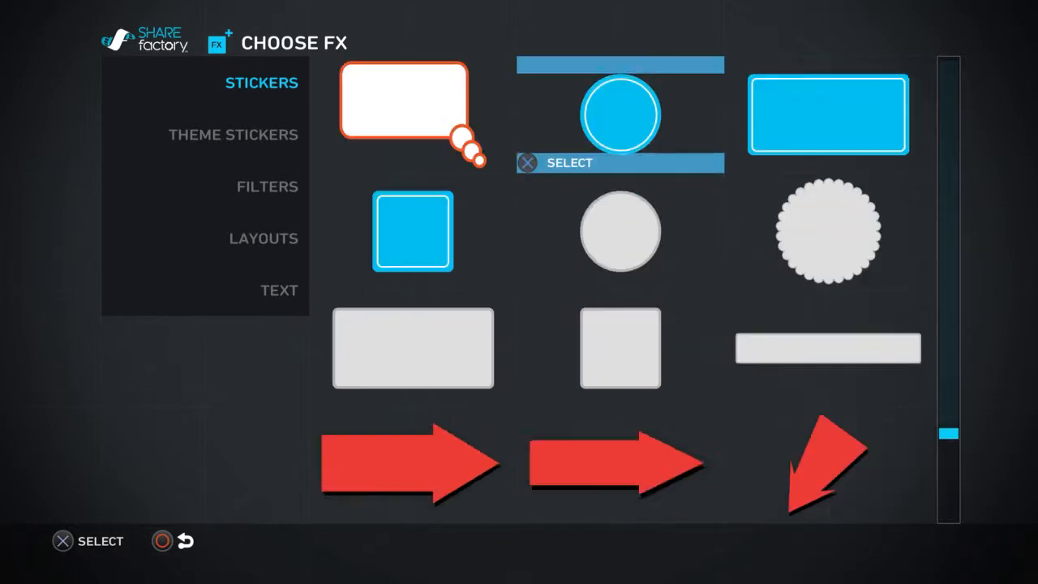
{"action": "scroll", "scroll_direction": "down", "scroll_amount": 3}
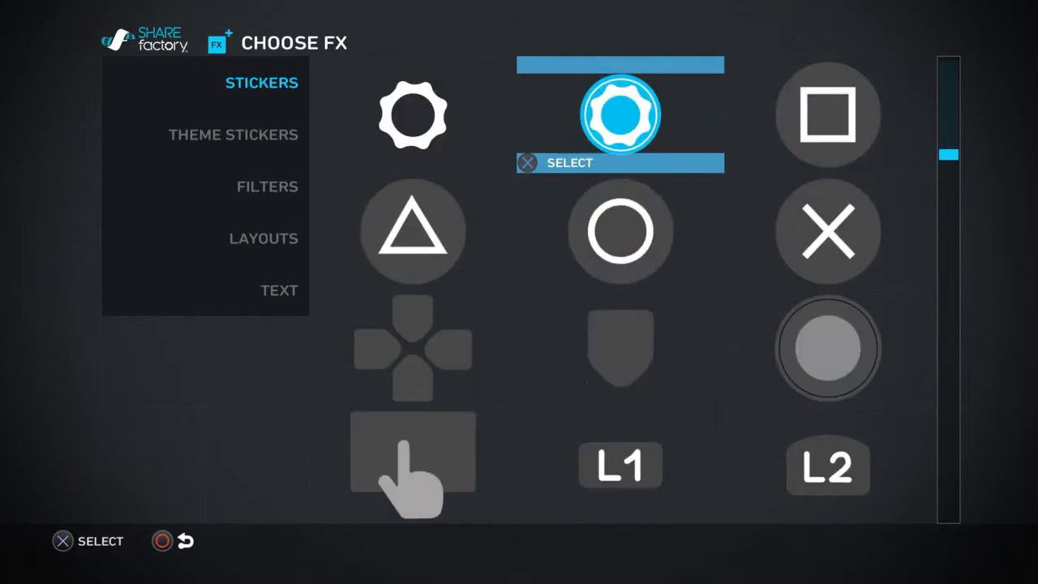
{"action": "left_click", "coordinate": [261, 81]}
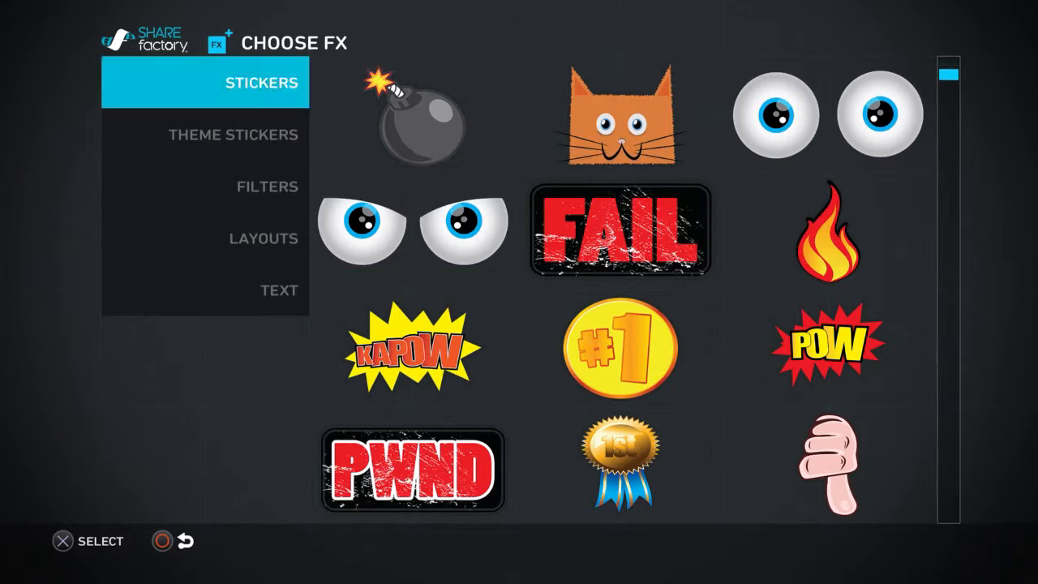
{"action": "left_click", "coordinate": [233, 134]}
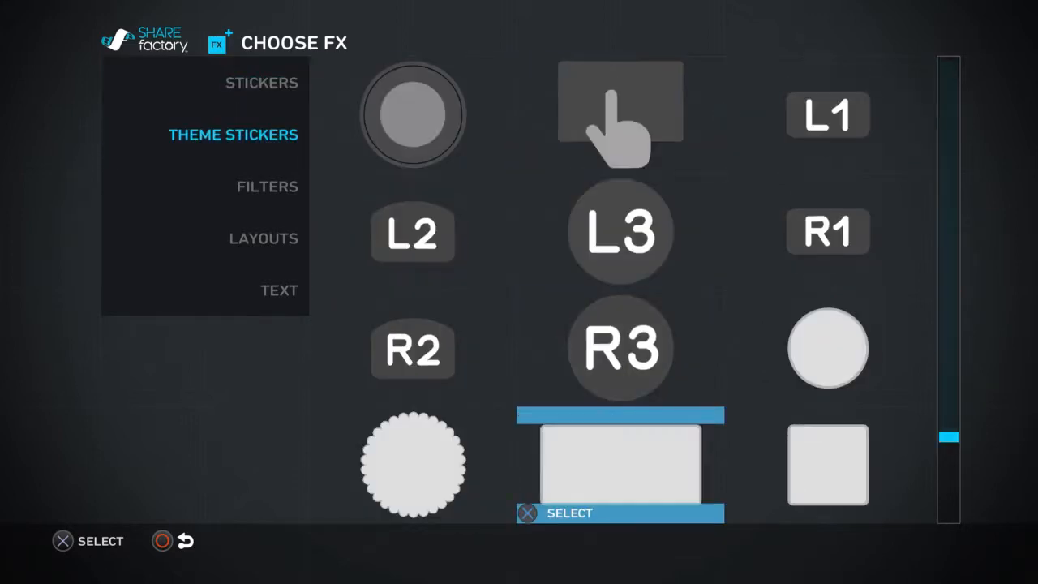
{"action": "left_click", "coordinate": [266, 186]}
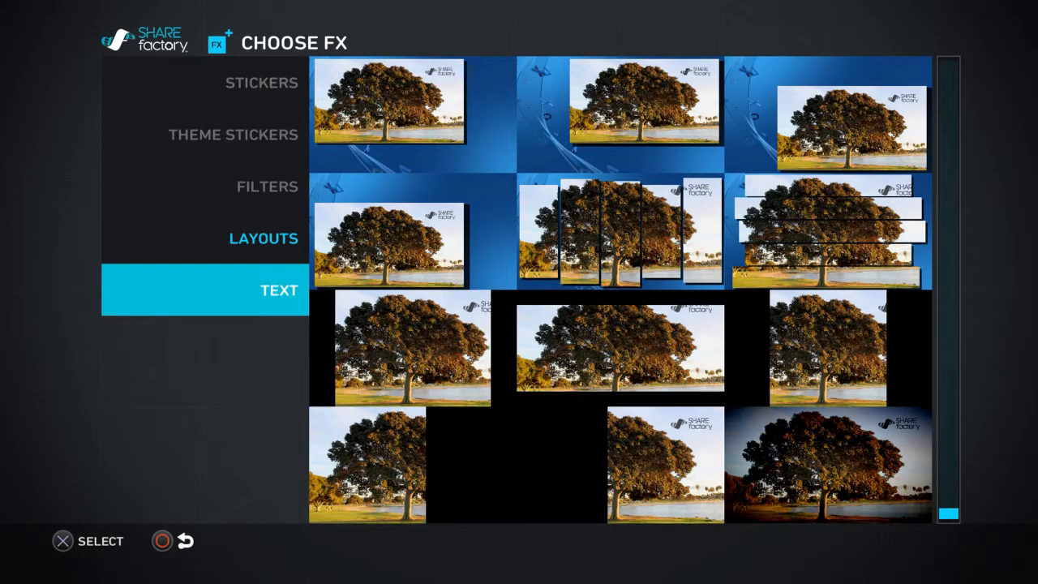
{"action": "left_click", "coordinate": [279, 288]}
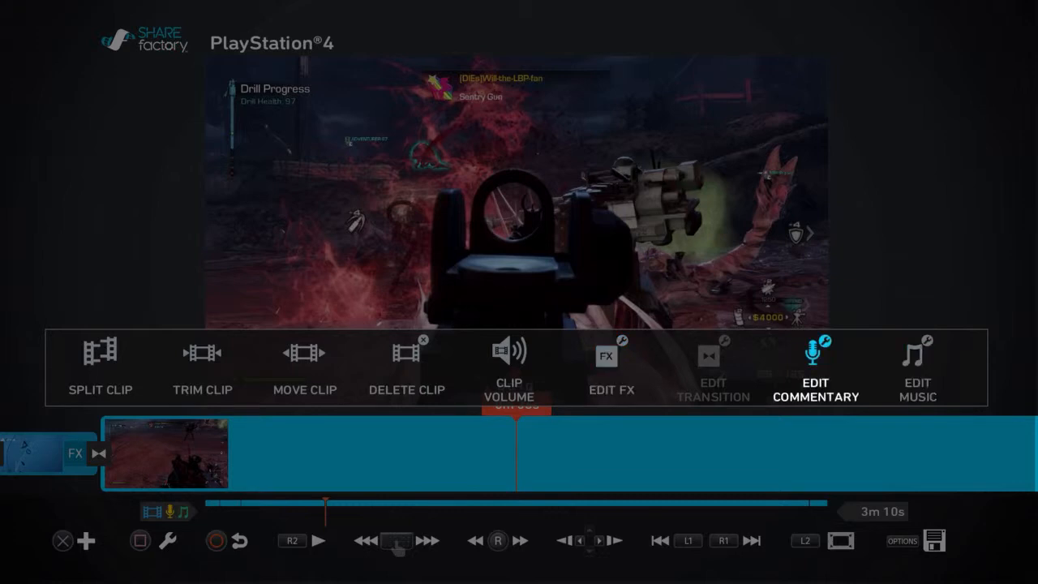
Browse the music library's Most Recent and USB Import sources and pick the track Run the Table.
{"action": "left_click", "coordinate": [814, 364]}
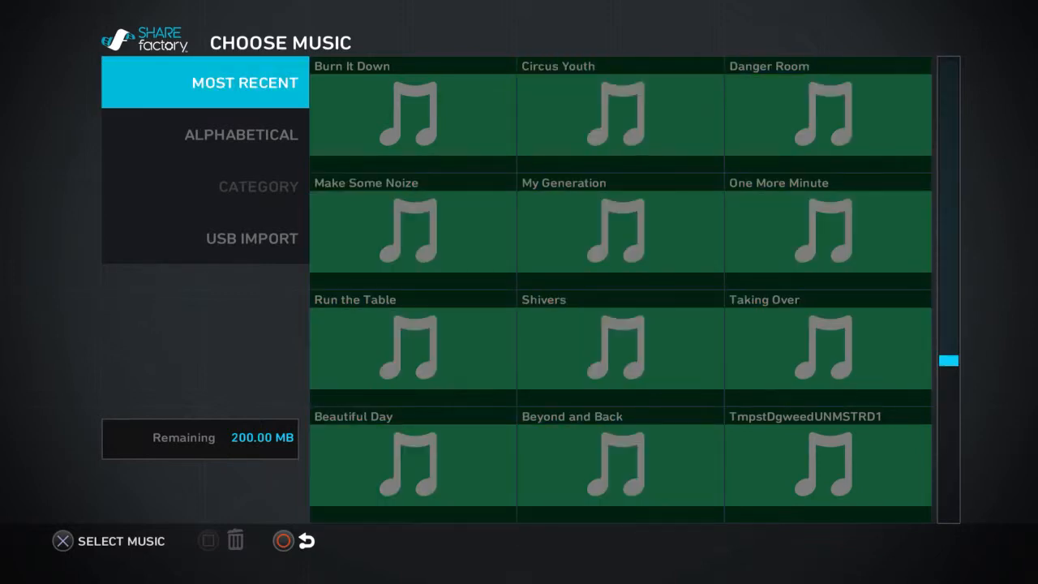
{"action": "left_click", "coordinate": [253, 237]}
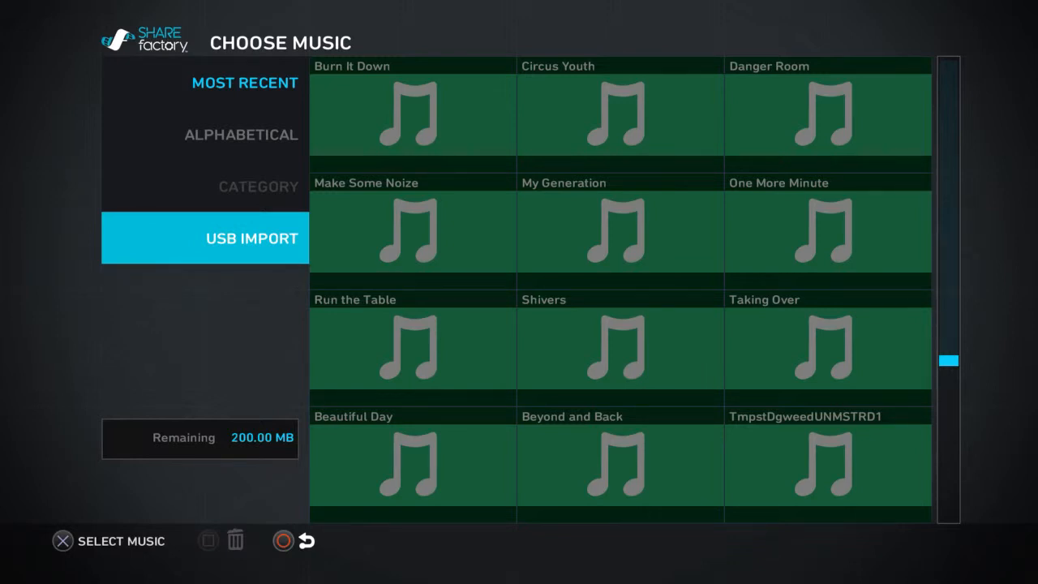
{"action": "left_click", "coordinate": [619, 463]}
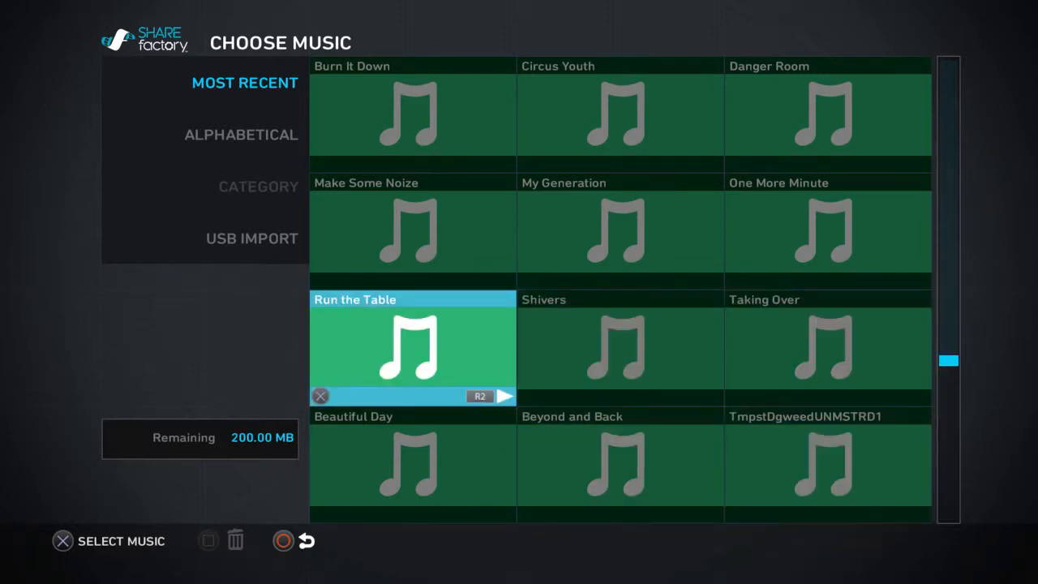
{"action": "left_click", "coordinate": [240, 135]}
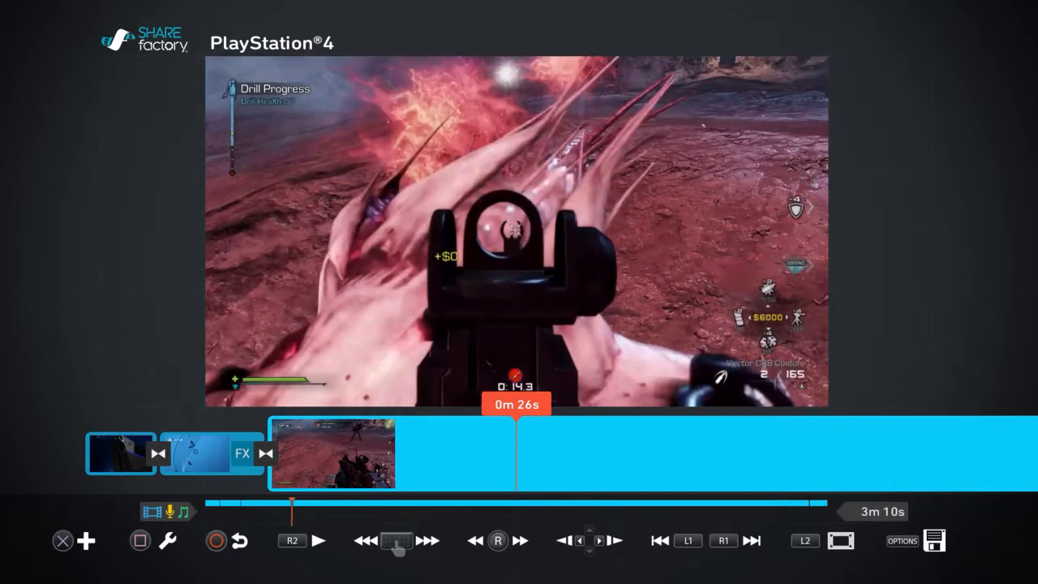
Bring up the Save Project / Render Movie choice for the finished project.
{"action": "left_click", "coordinate": [934, 540]}
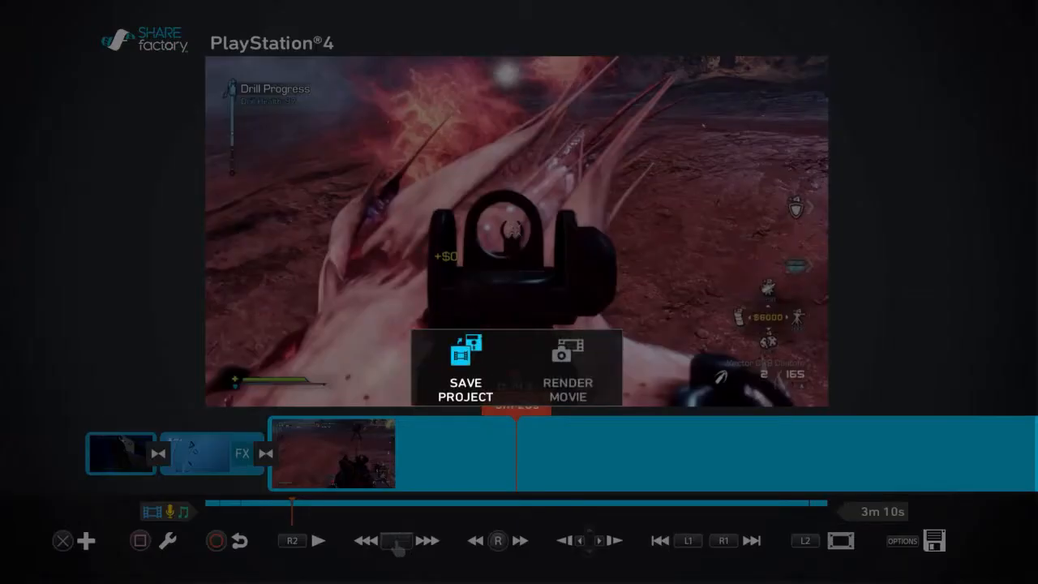